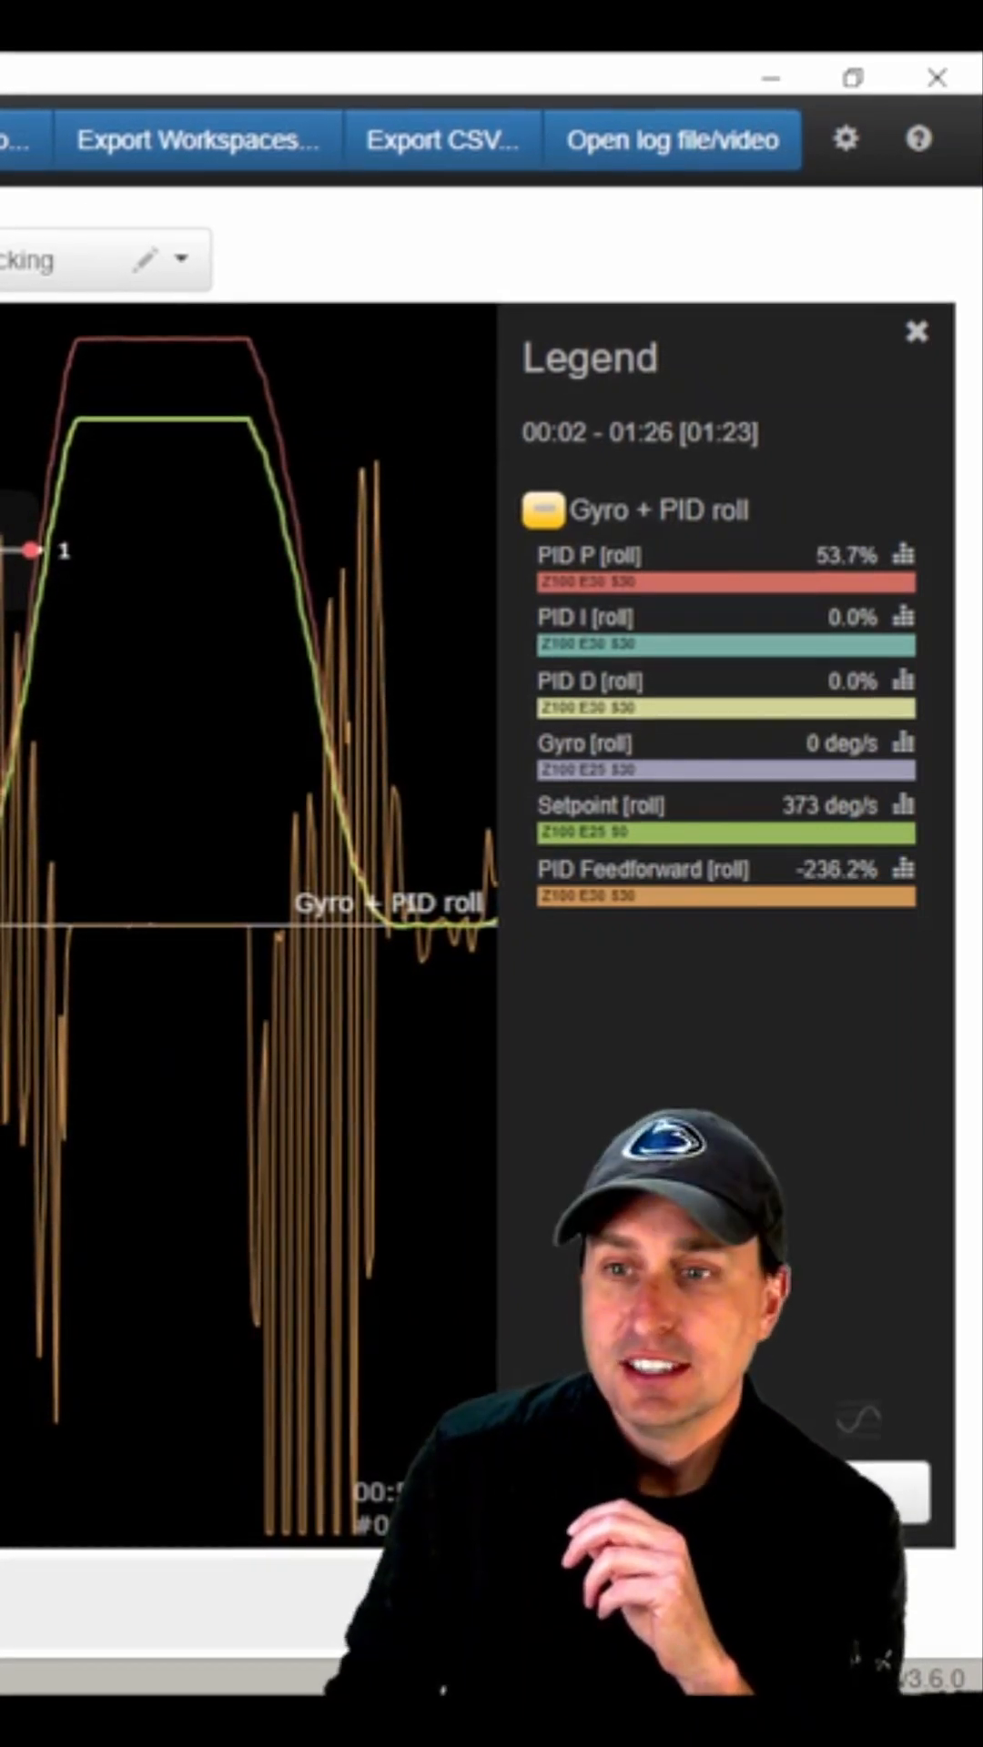
{"action": "left_click", "coordinate": [917, 331]}
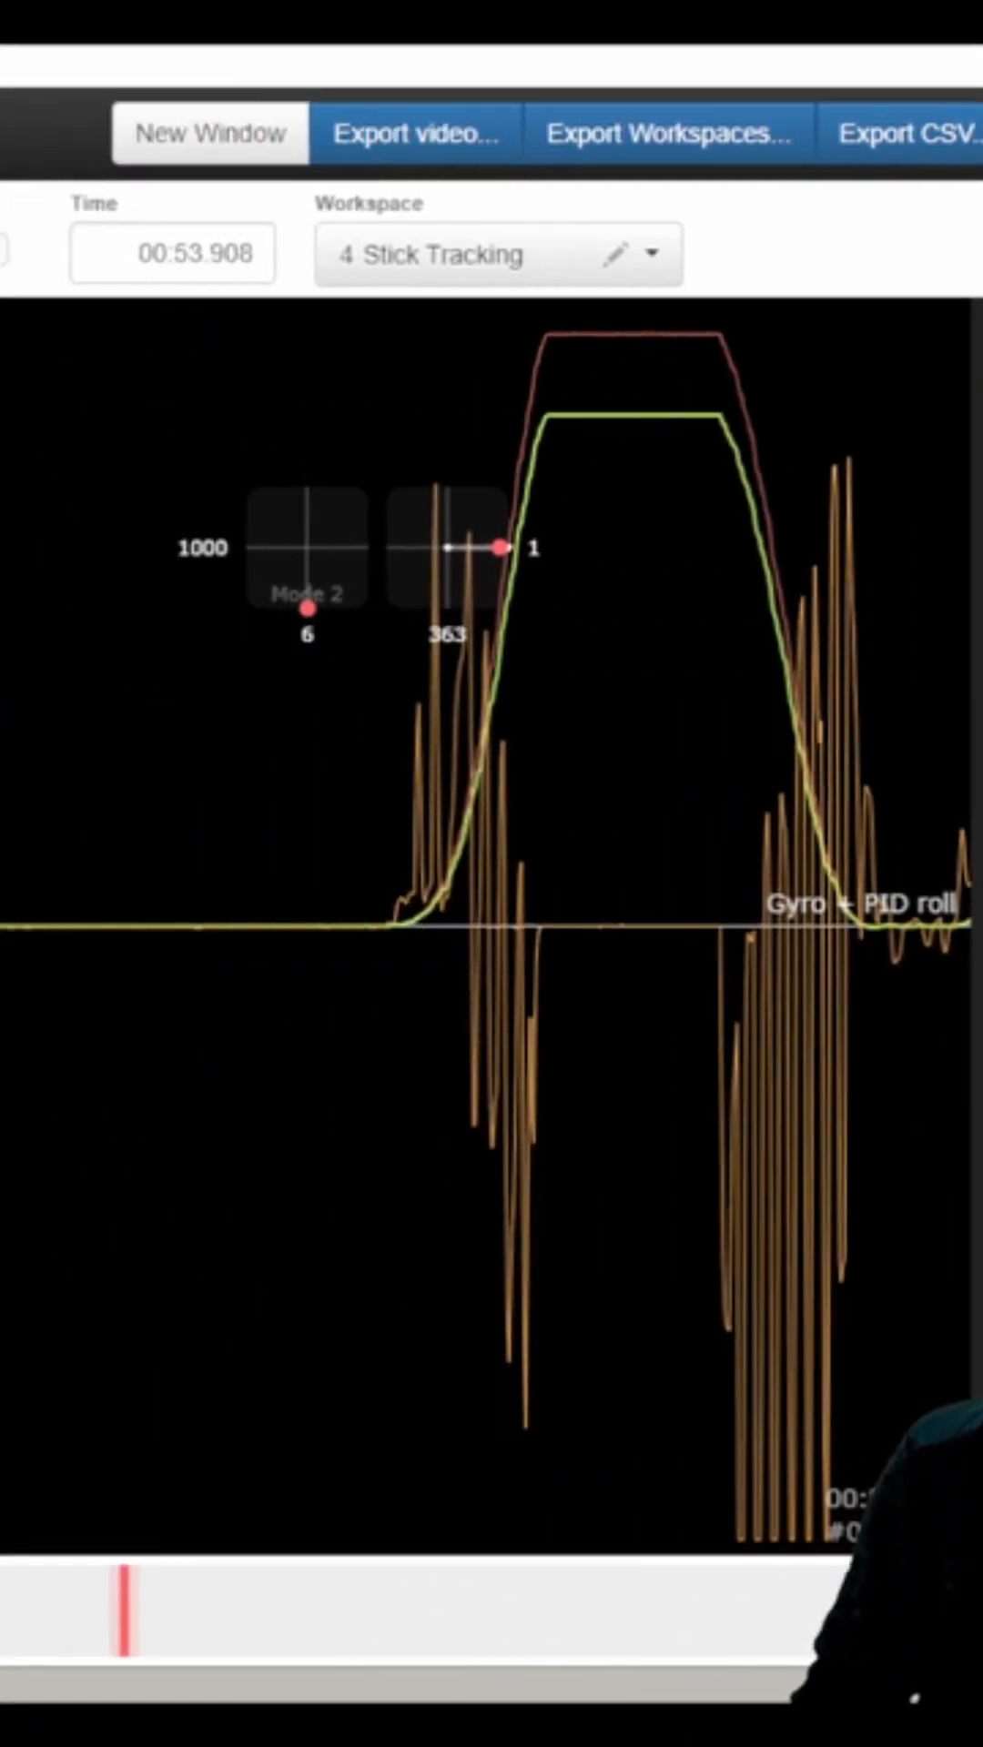